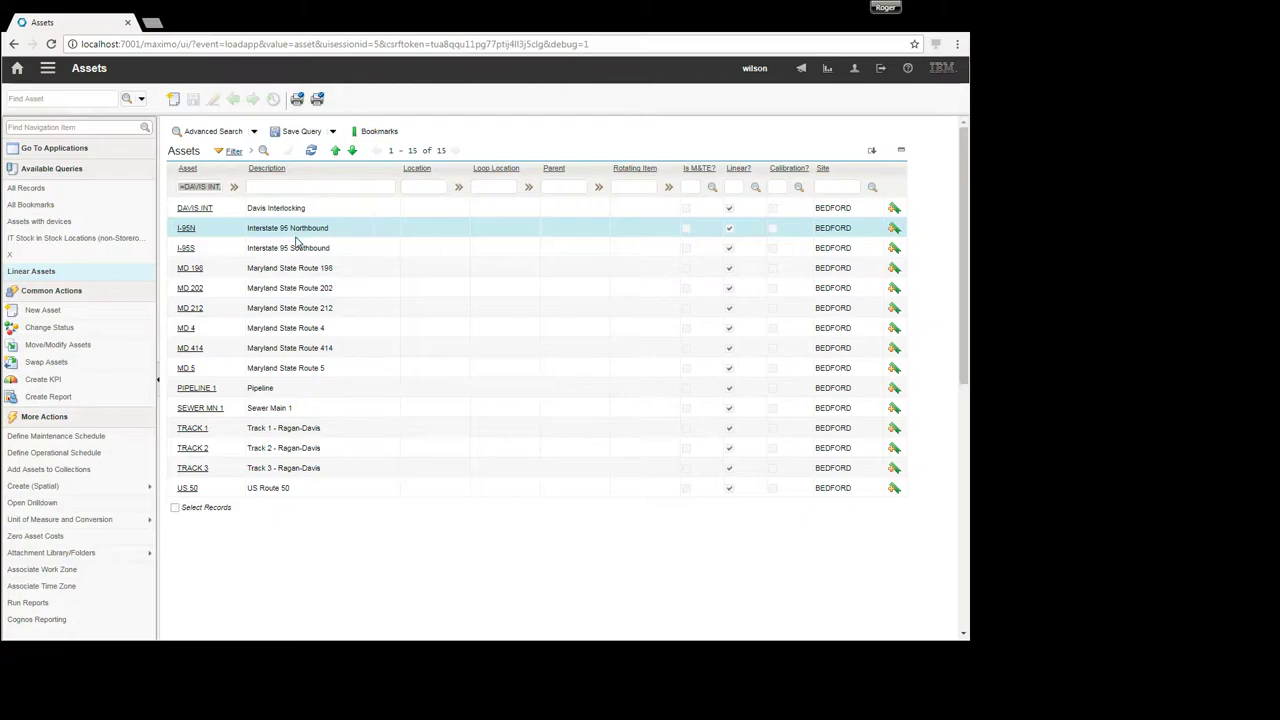
# - Open the I-95N (Interstate 95 Northbound) asset record from the Assets list
pyautogui.click(186, 227)
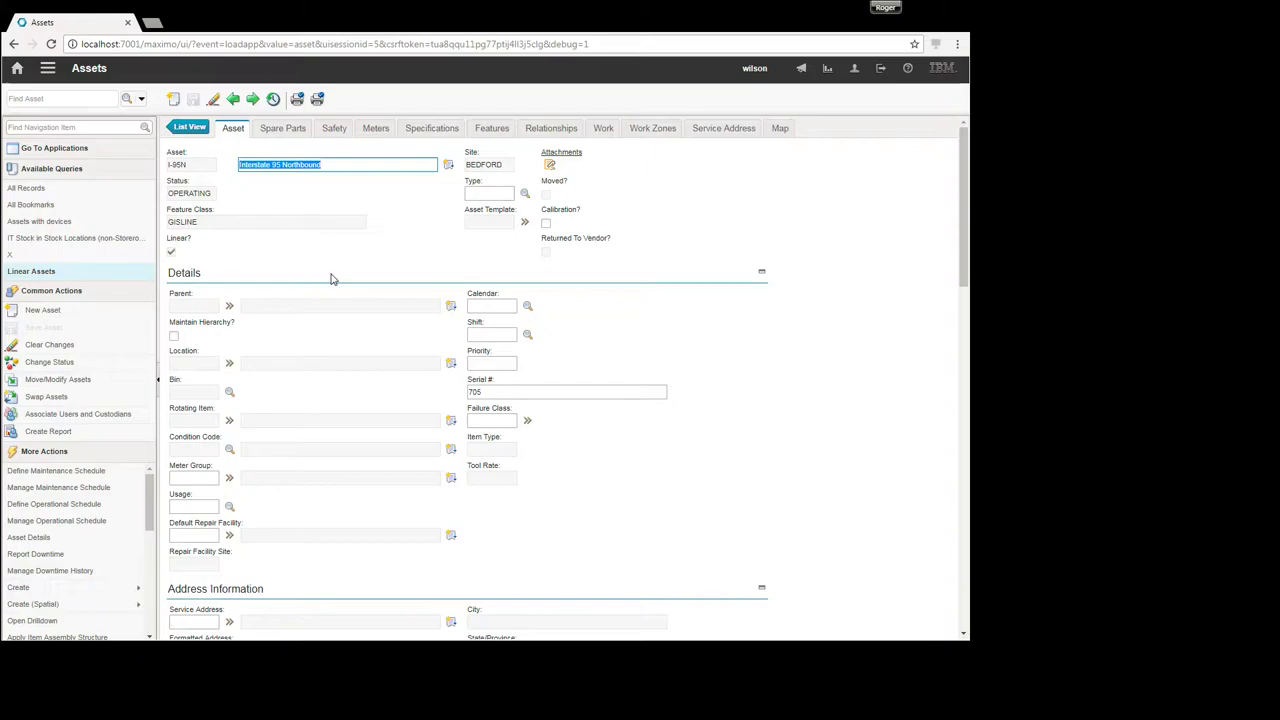
pyautogui.moveTo(551, 128)
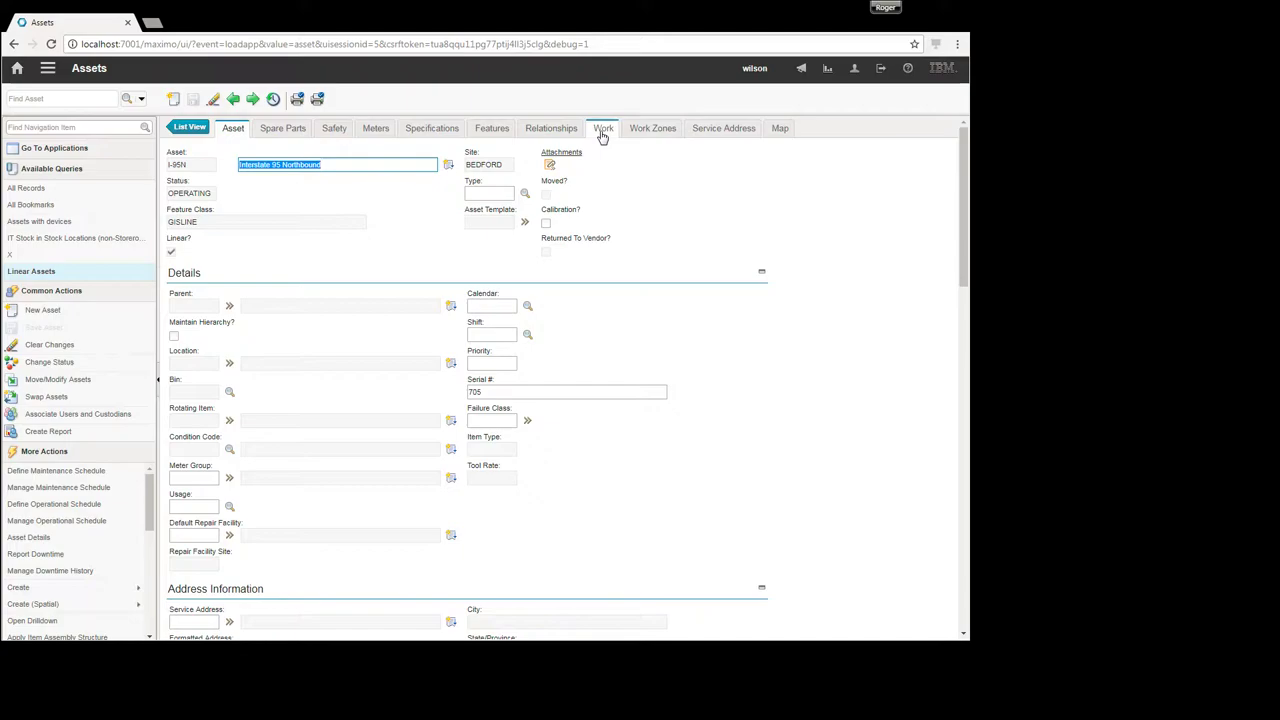
# - Browse I-95N's existing work orders and begin a new work order for it
pyautogui.click(603, 128)
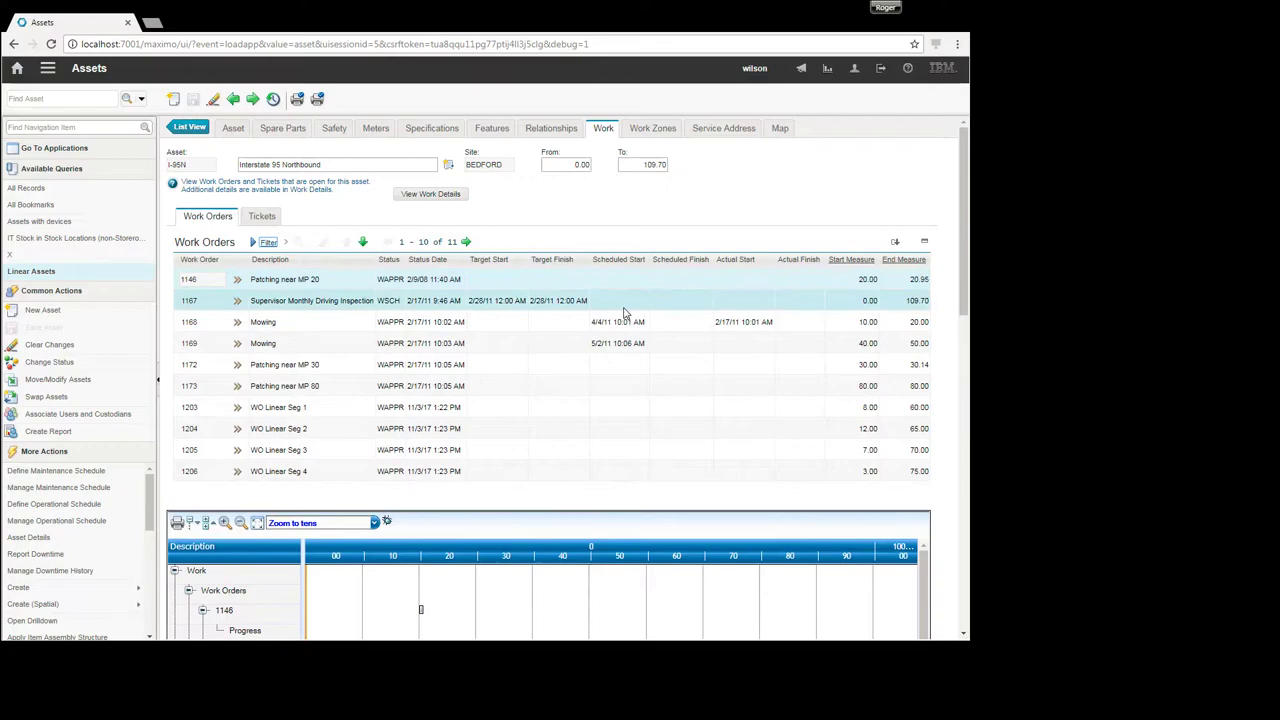
pyautogui.scroll(-3)
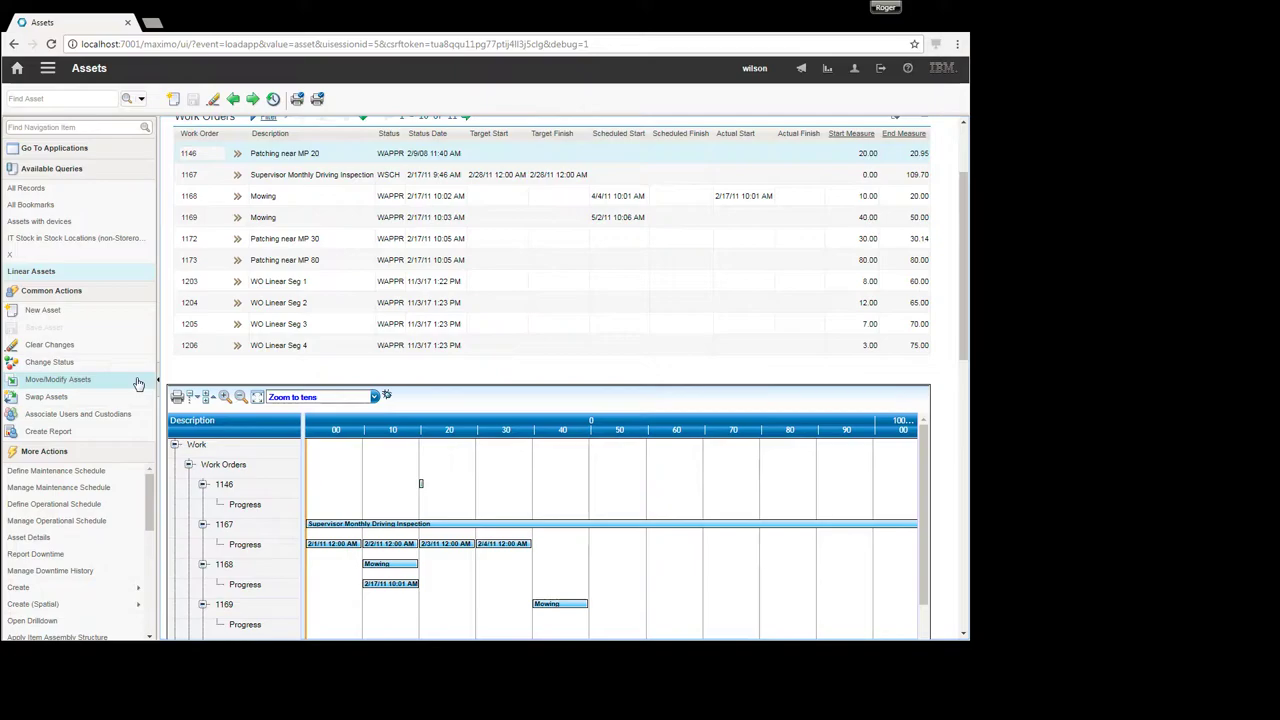
pyautogui.click(18, 587)
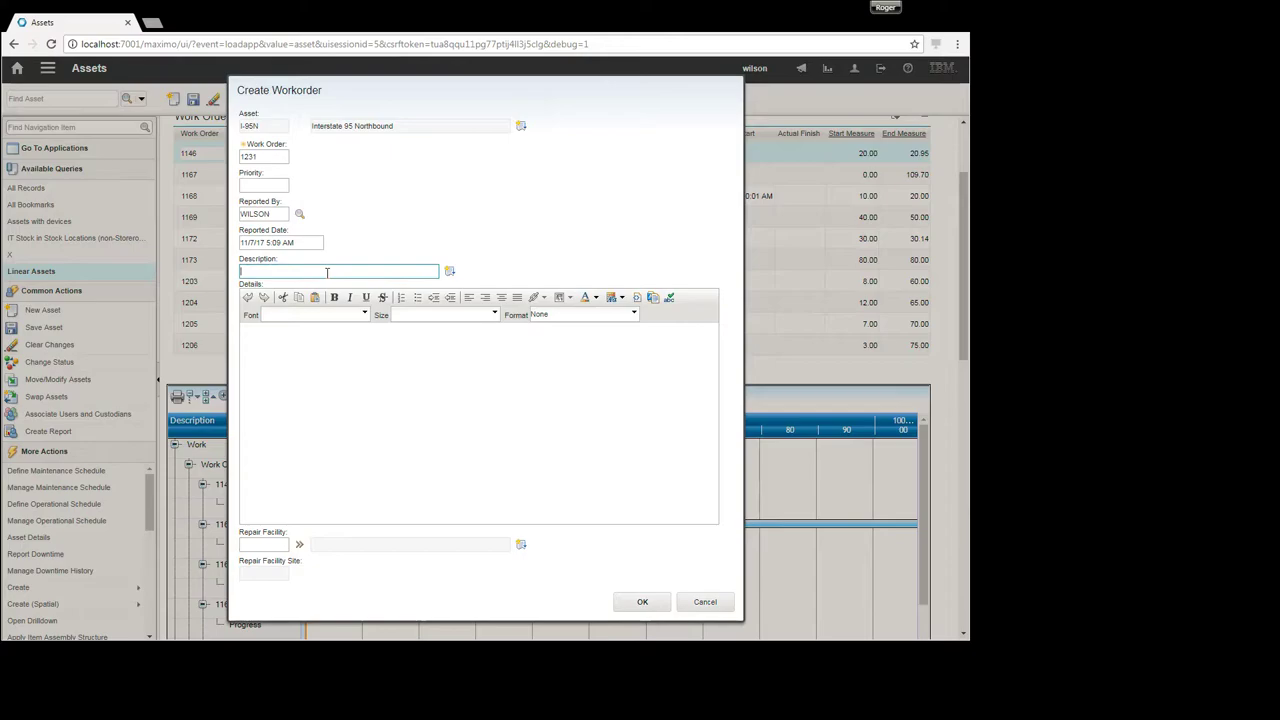
# - Create work order 1231 with description "Linear WO Seg -- Del me"
pyautogui.write('Linear WO Seg -- Del')
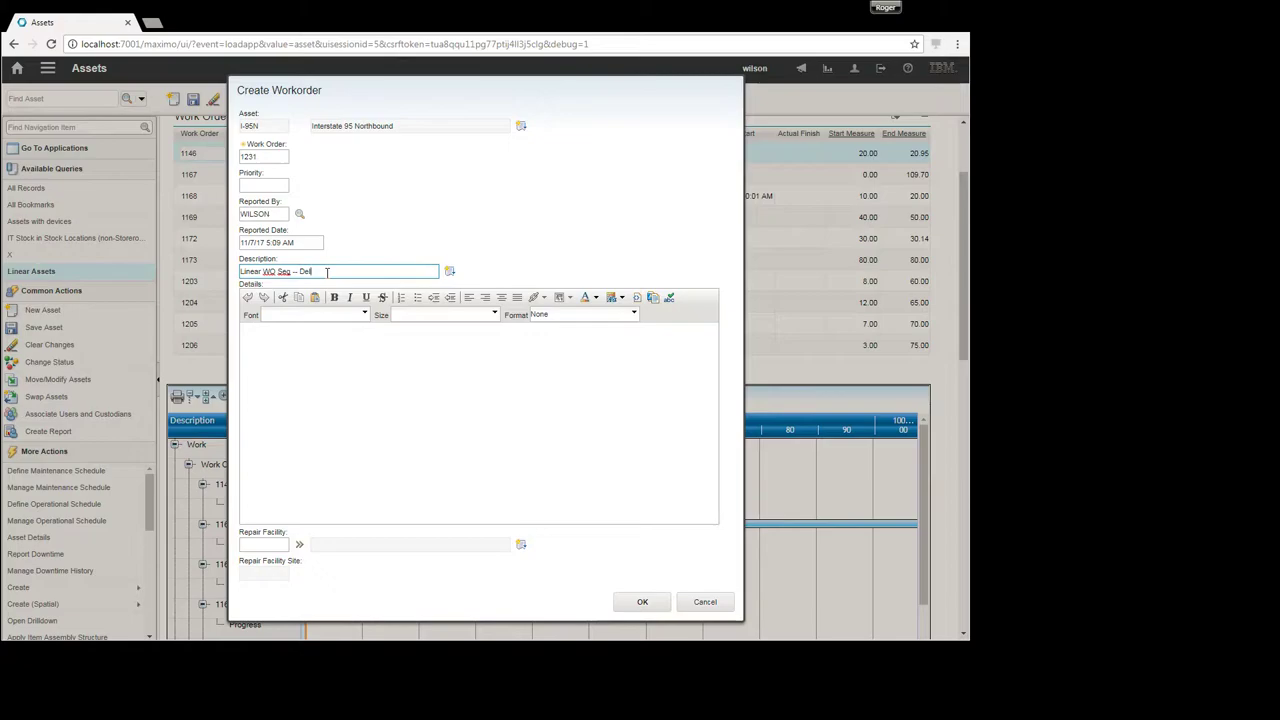
pyautogui.write('me')
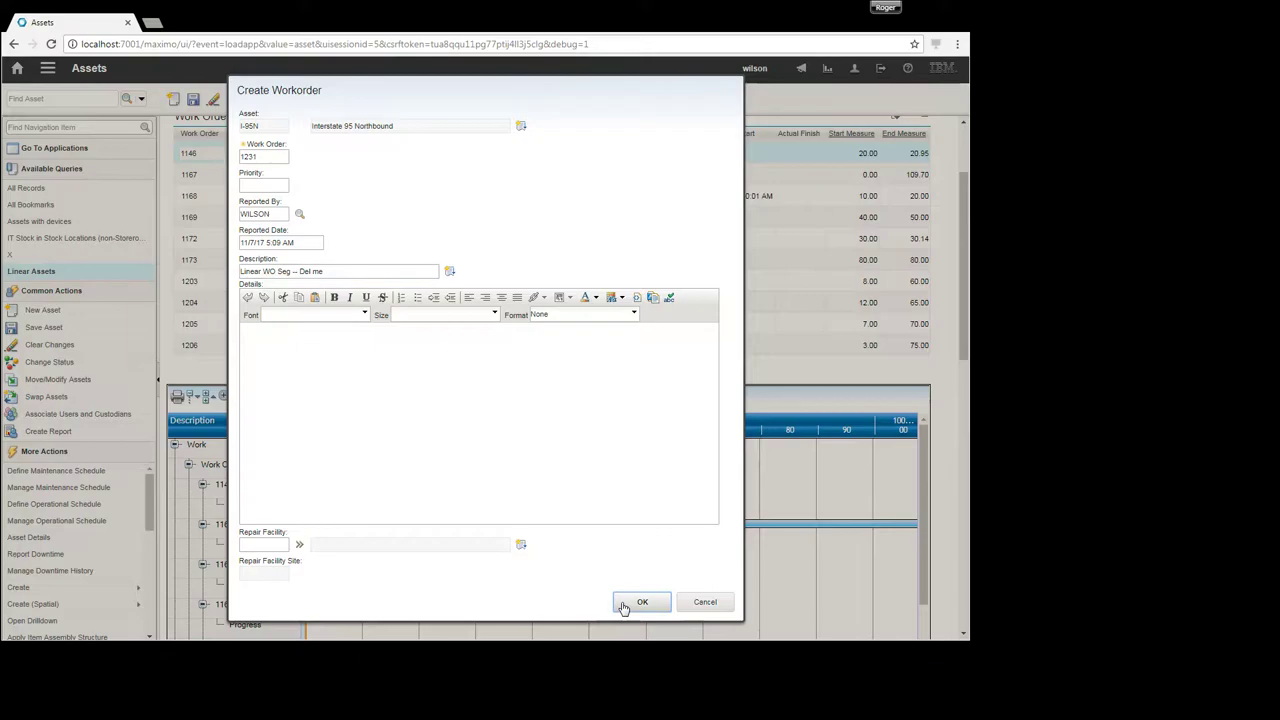
pyautogui.click(642, 601)
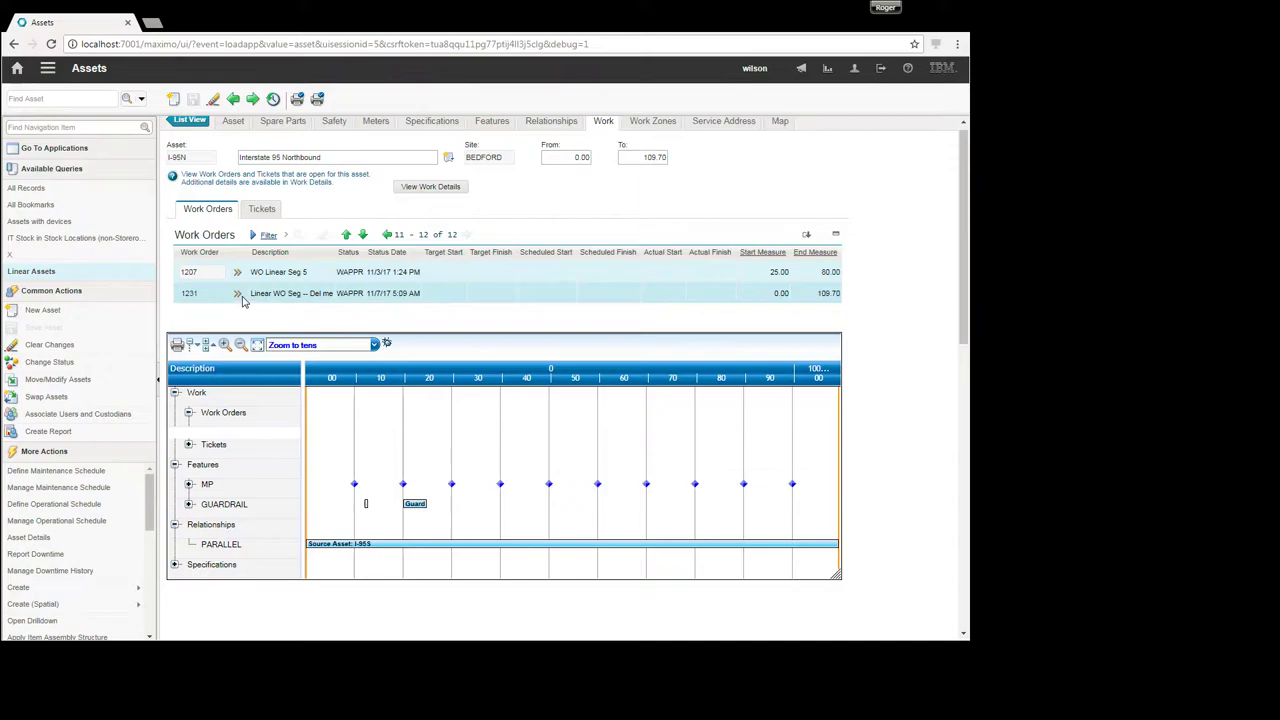
# - Find work order 1231 in the timeline chart, then show I-95N's map
pyautogui.scroll(-3)
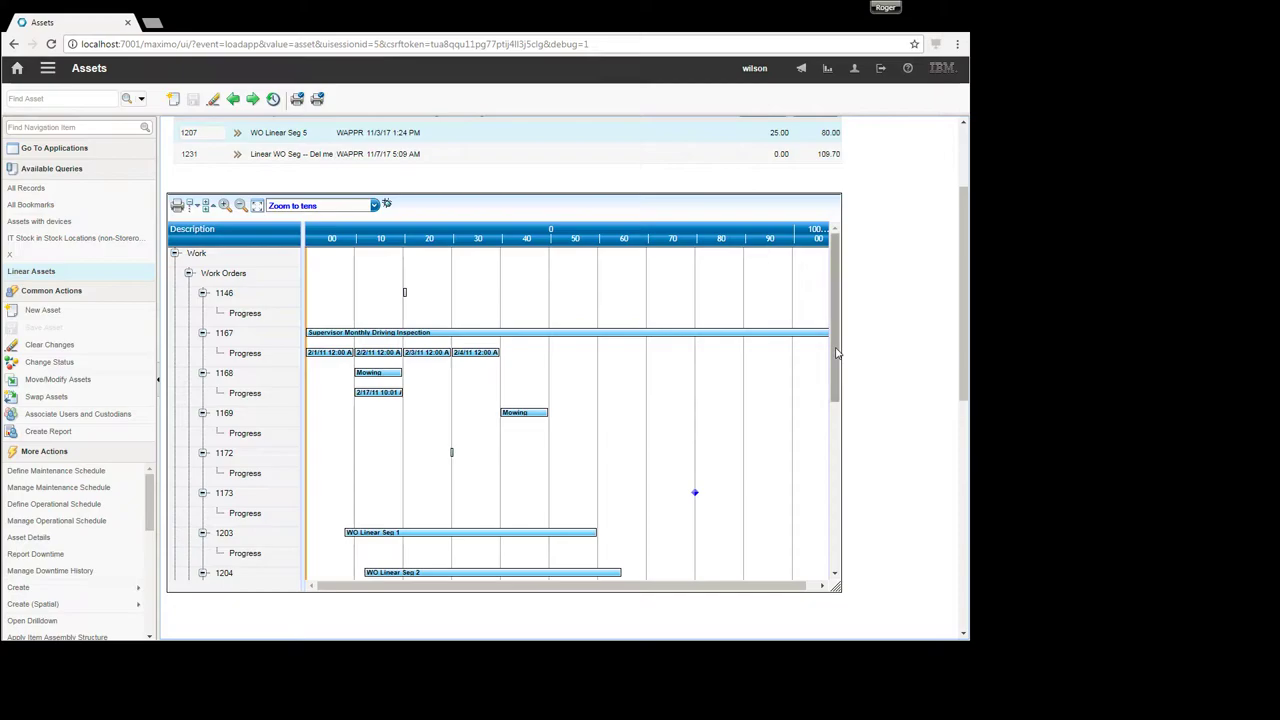
pyautogui.scroll(-3)
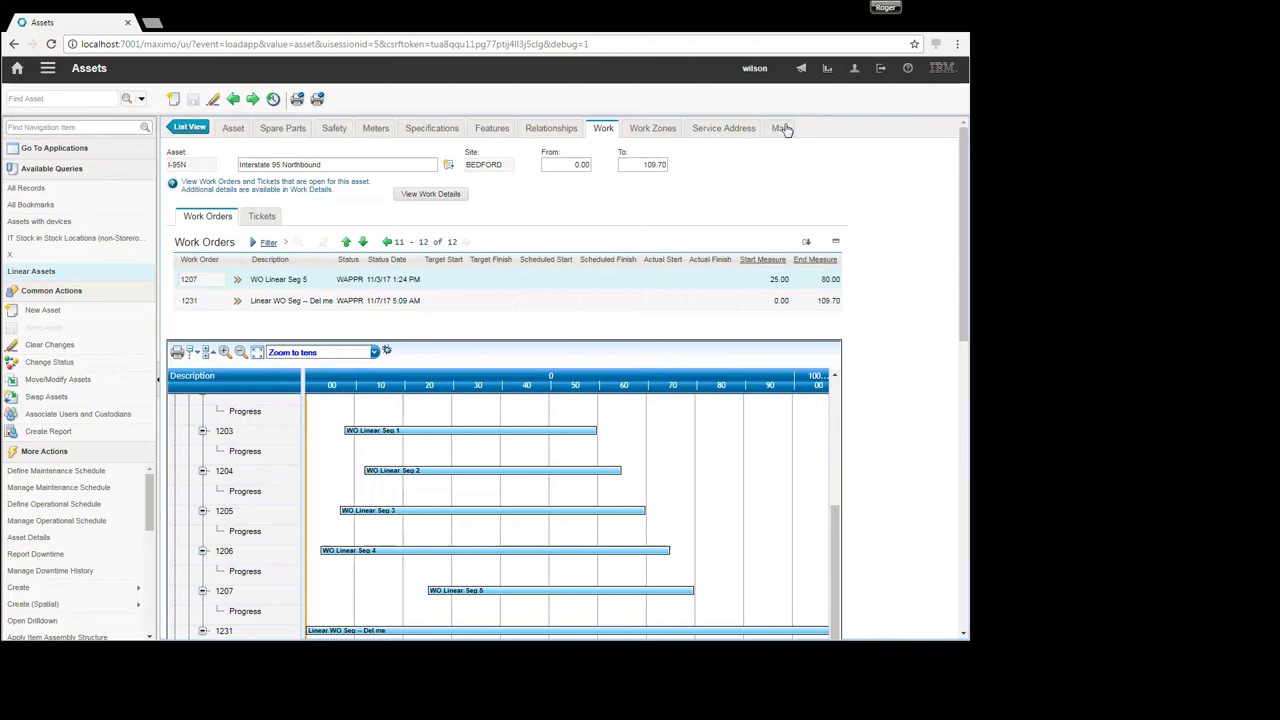
pyautogui.click(780, 128)
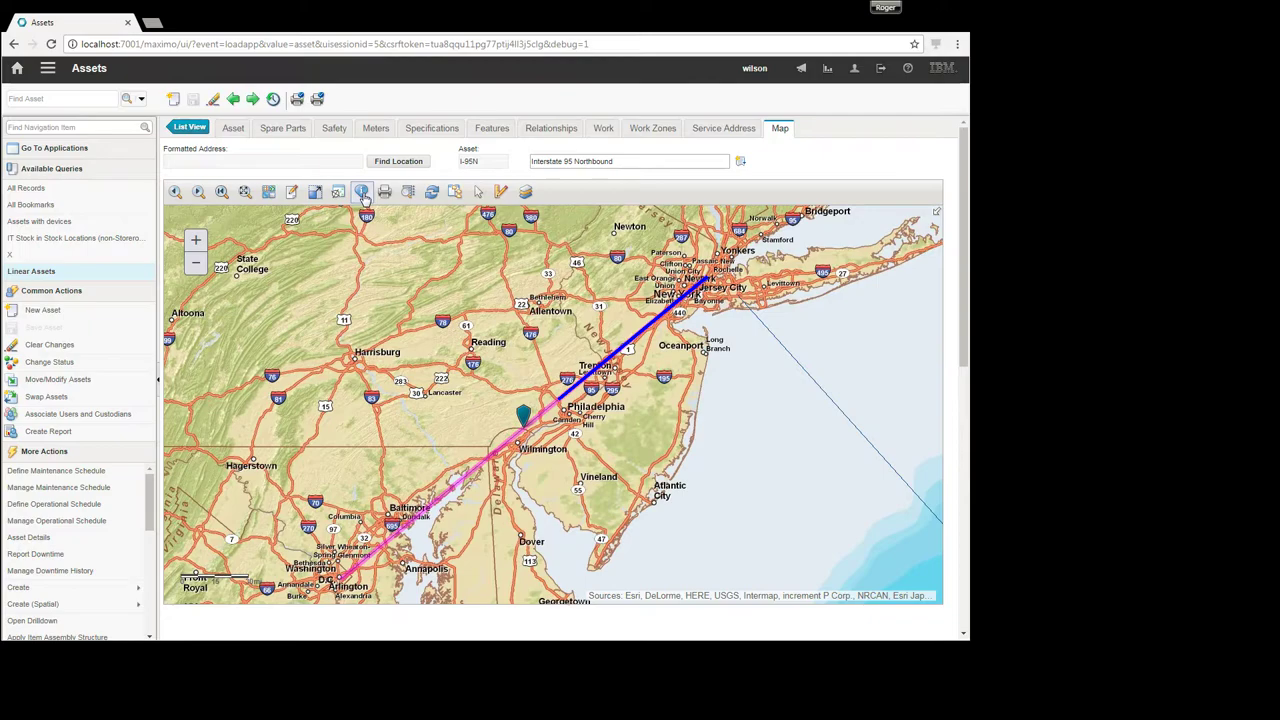
# - Use the Identify tool to show the I-95N highway line's layer data
pyautogui.click(361, 191)
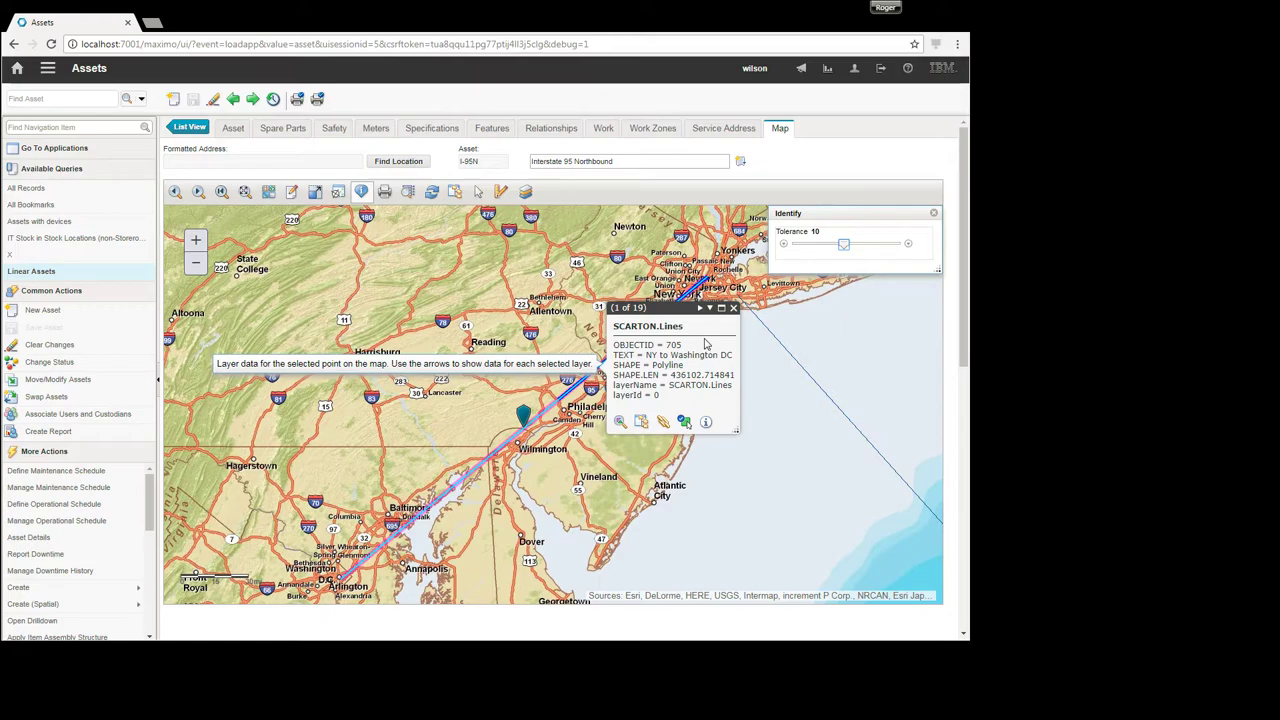
pyautogui.moveTo(710, 377)
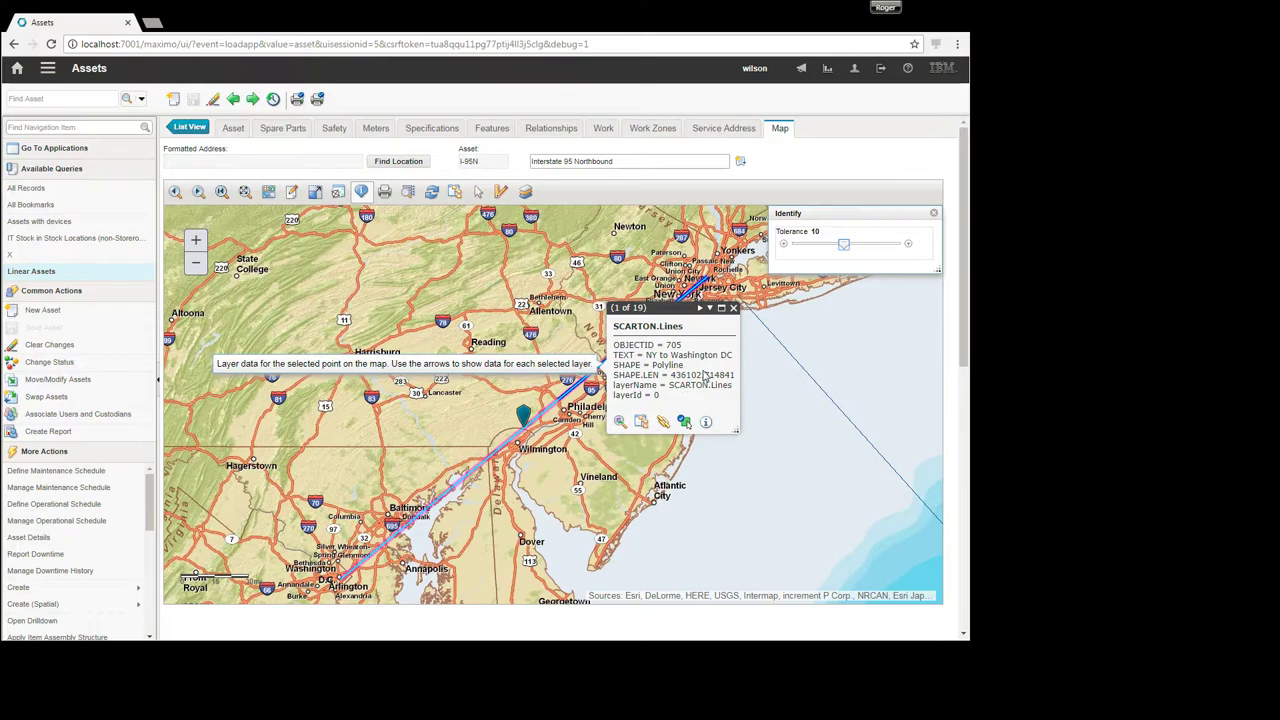
pyautogui.moveTo(724, 423)
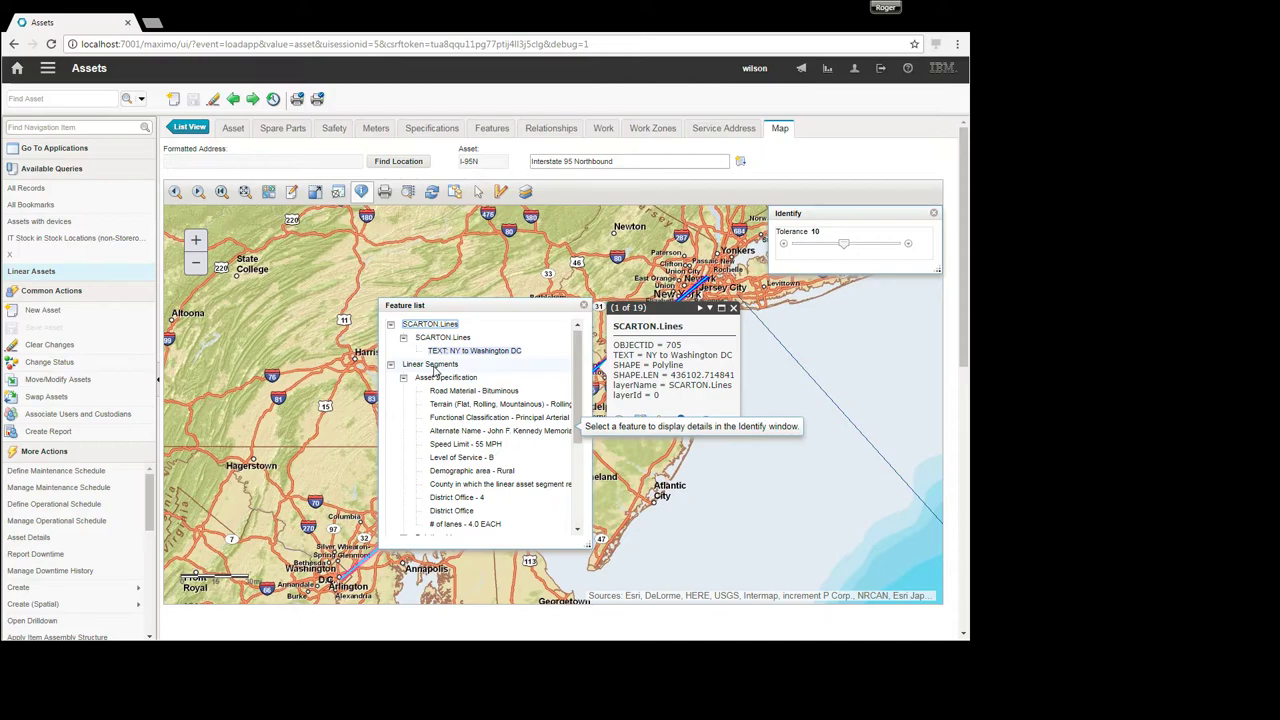
# - Collapse asset specification details and request deletion of work order 1167's segment
pyautogui.click(403, 378)
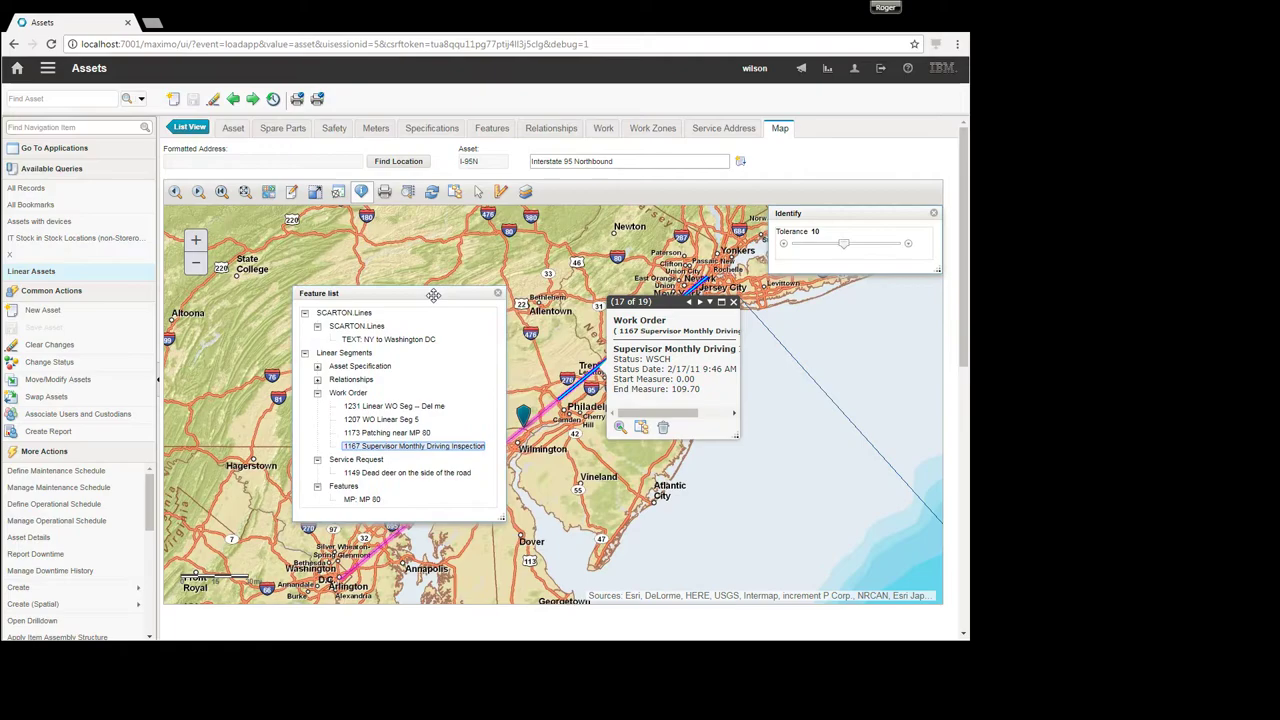
pyautogui.moveTo(433, 293); pyautogui.dragTo(370, 284)
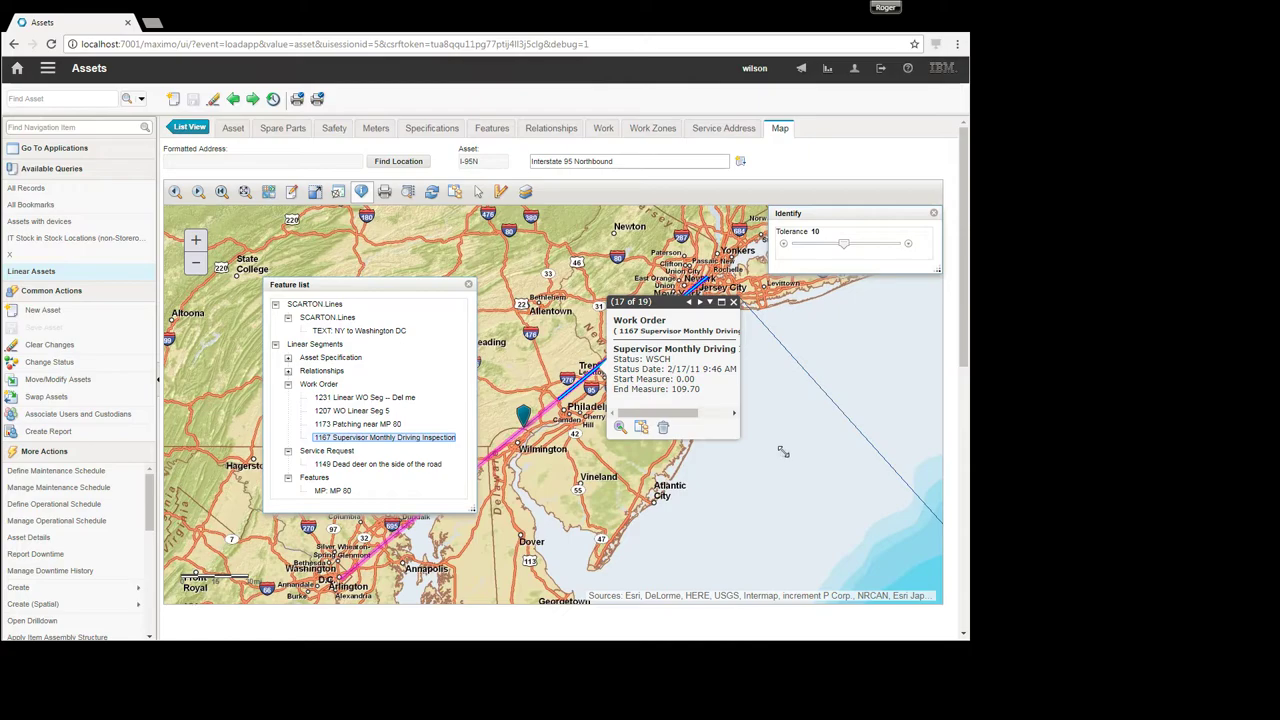
pyautogui.click(662, 427)
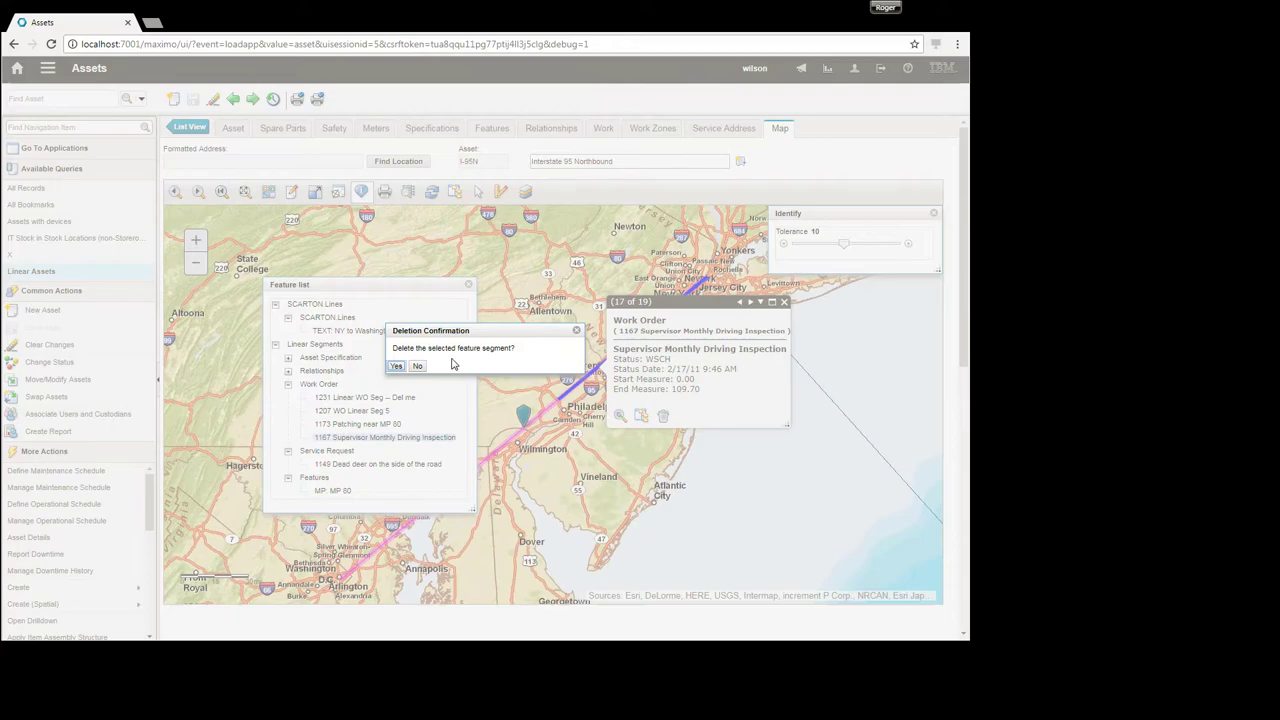
pyautogui.moveTo(400, 384)
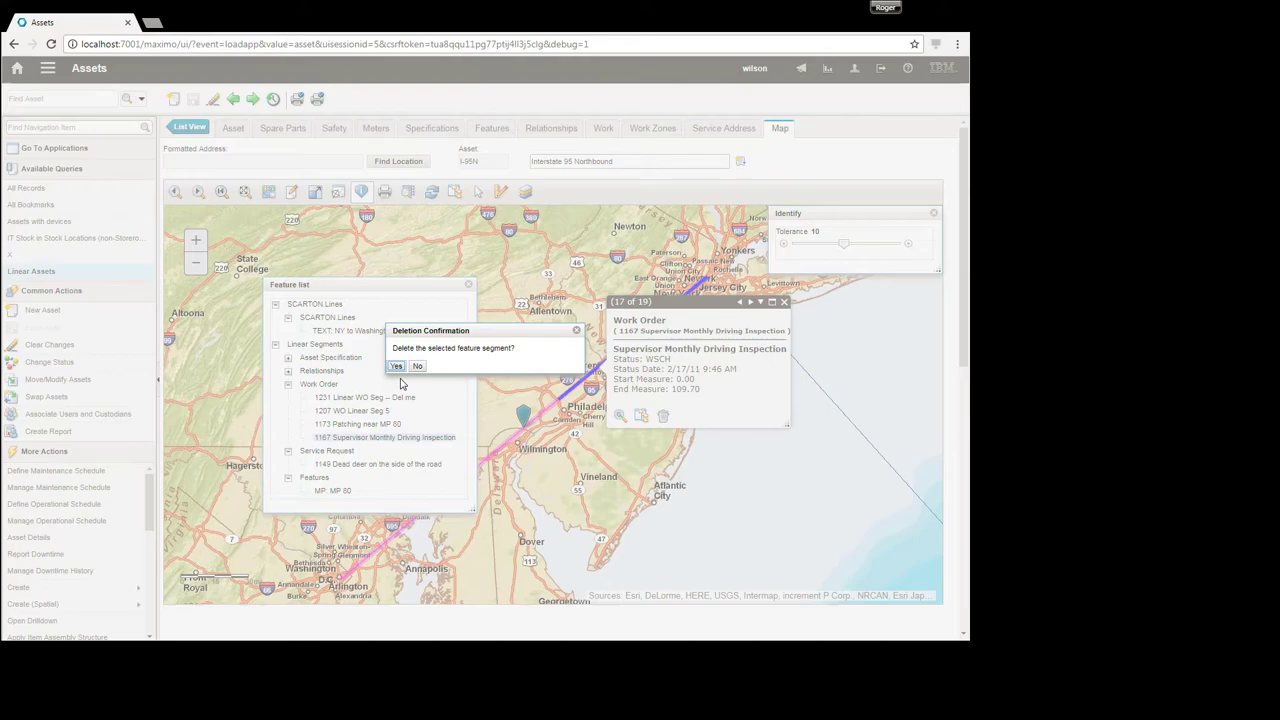
# - Confirm deleting 1167 and dismiss the approved-work-order refusal error
pyautogui.click(396, 365)
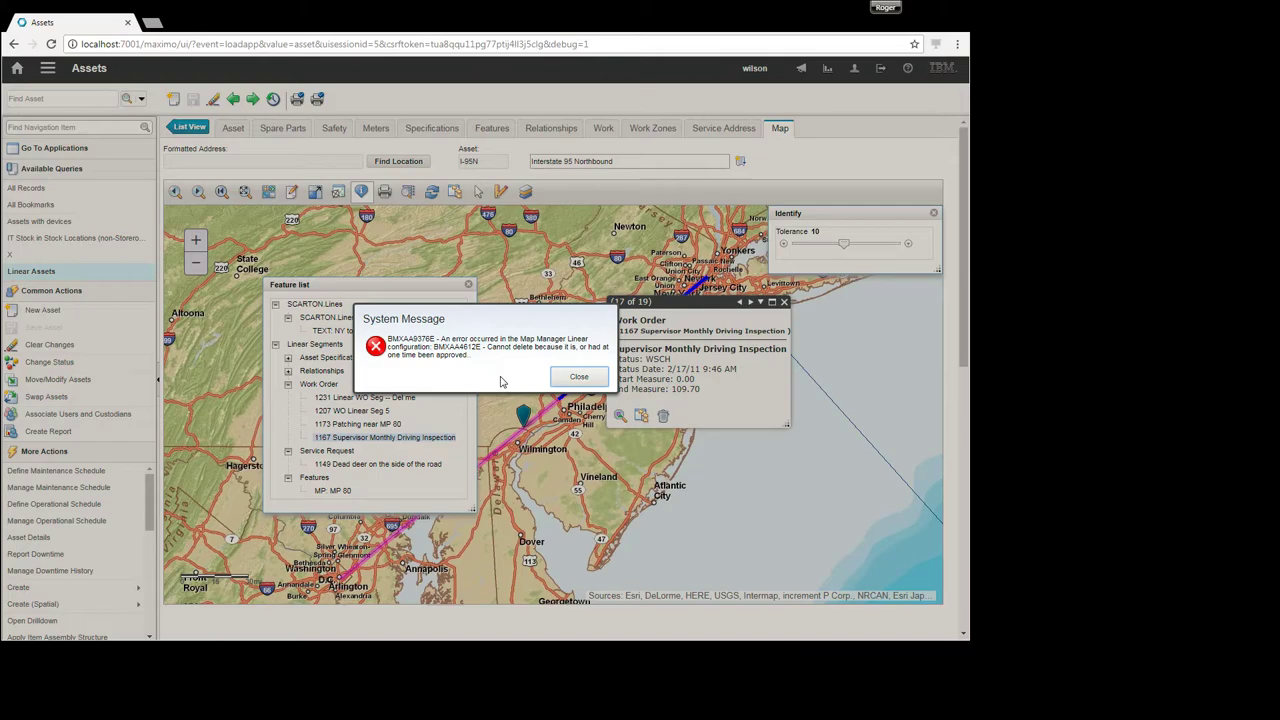
pyautogui.moveTo(611, 350)
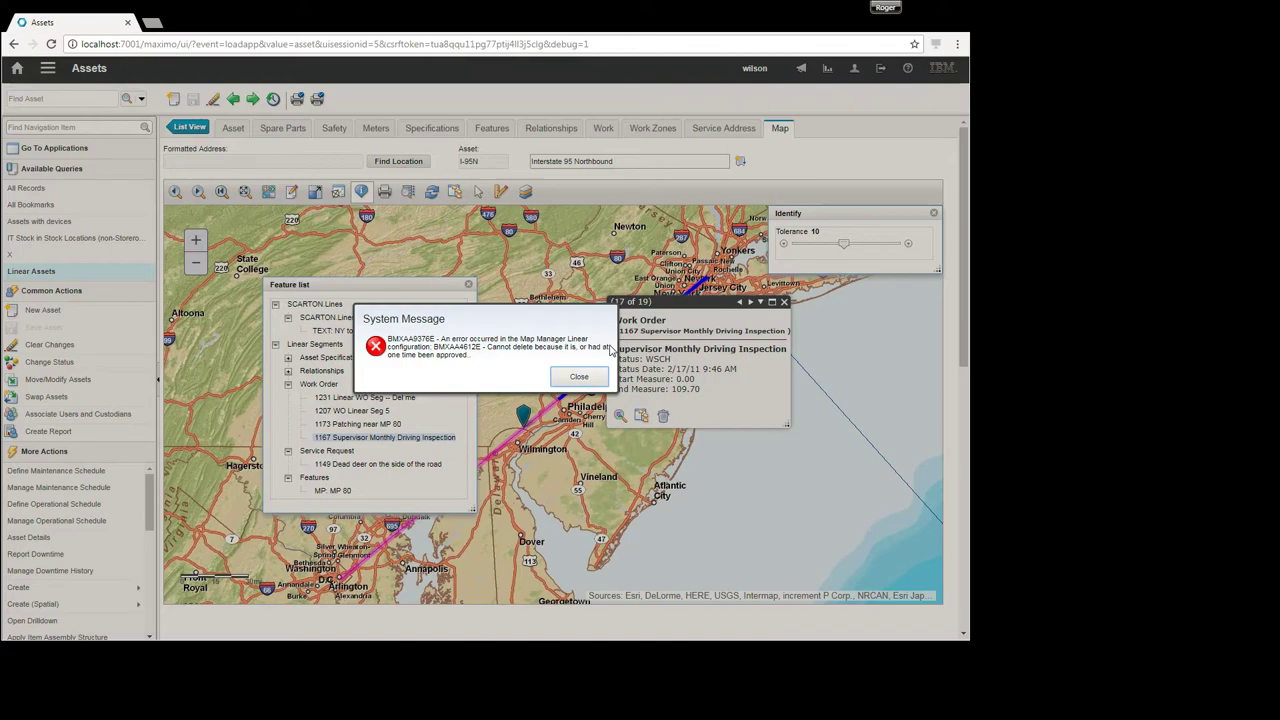
pyautogui.click(579, 376)
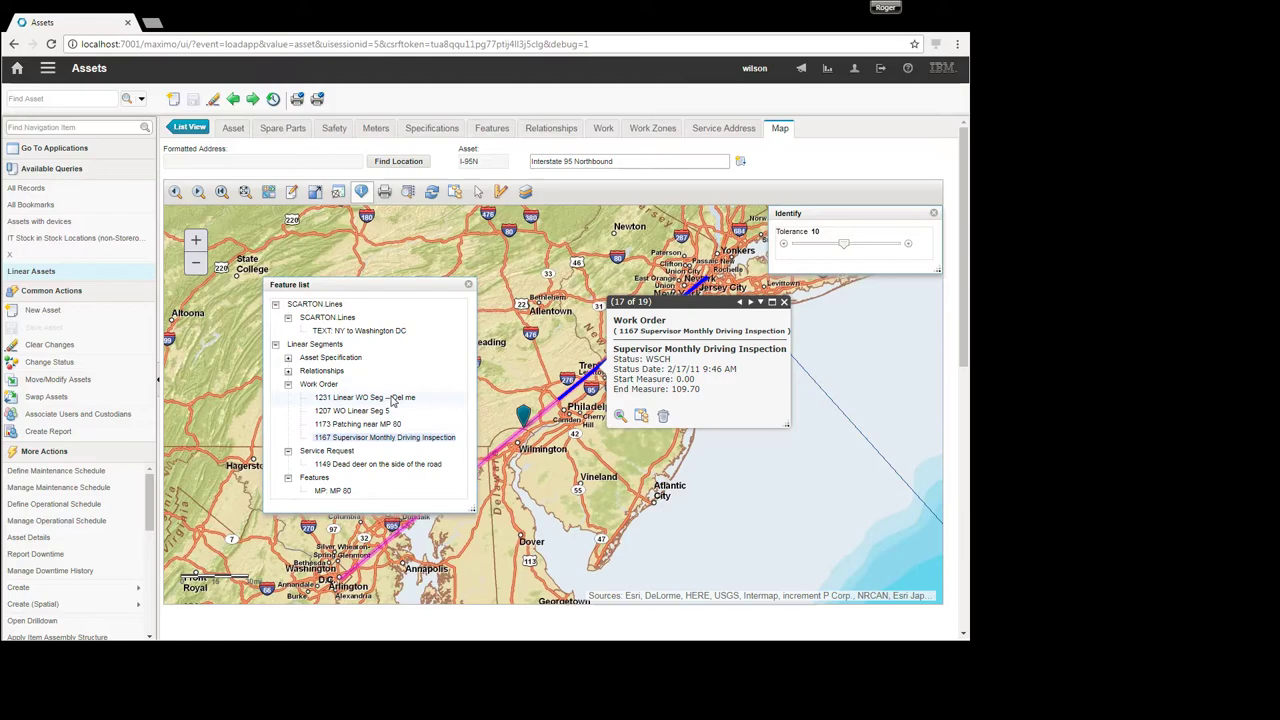
# - Select test work order 1231, delete and confirm its segment, then collapse specifications
pyautogui.click(364, 397)
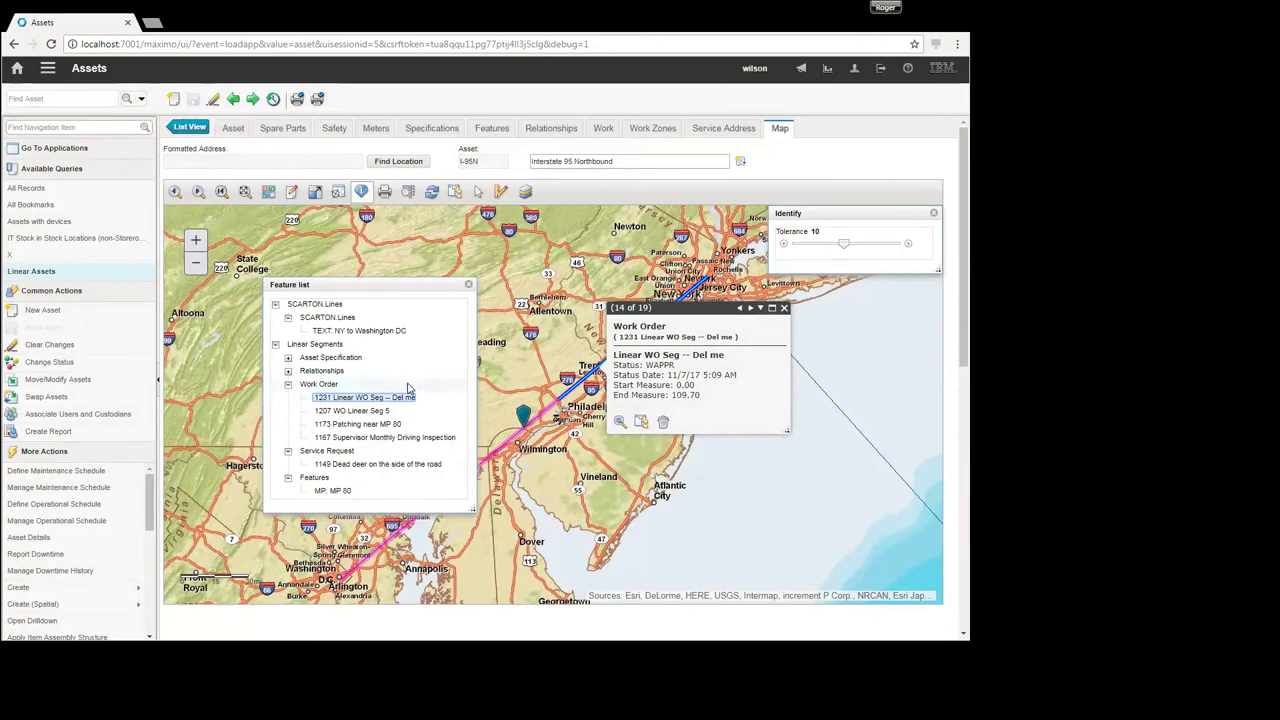
pyautogui.click(358, 330)
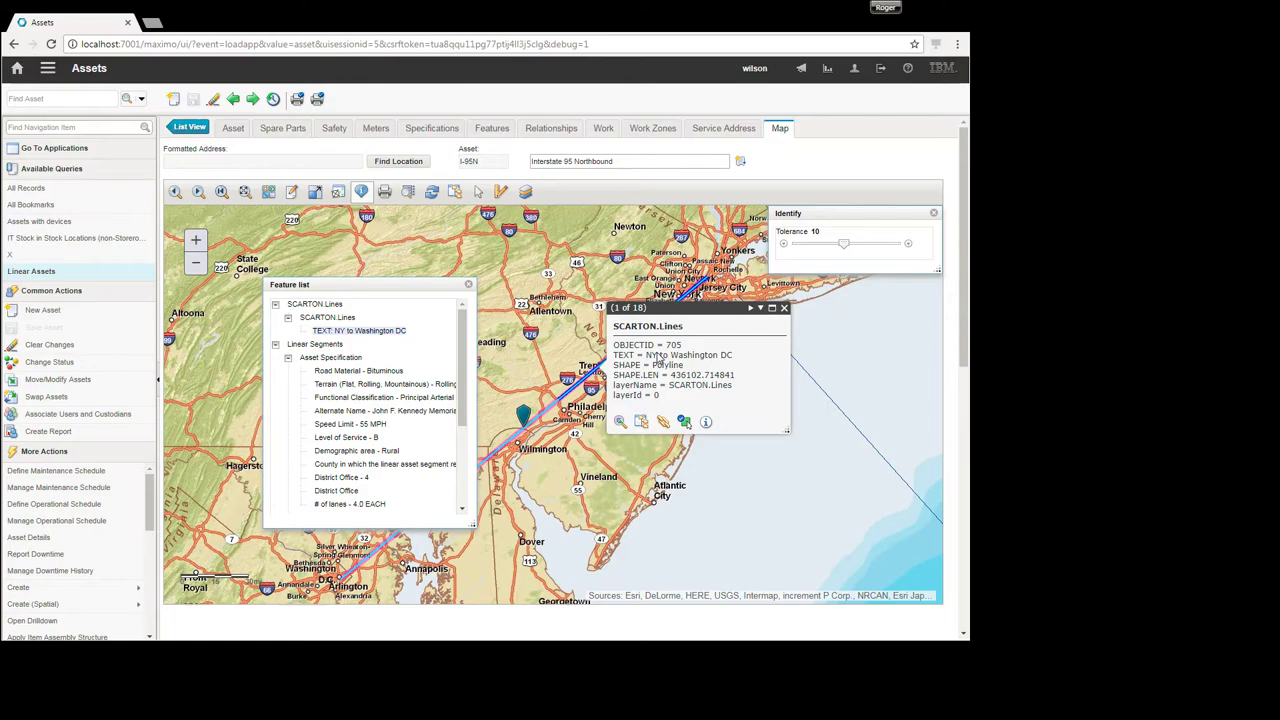
pyautogui.click(331, 357)
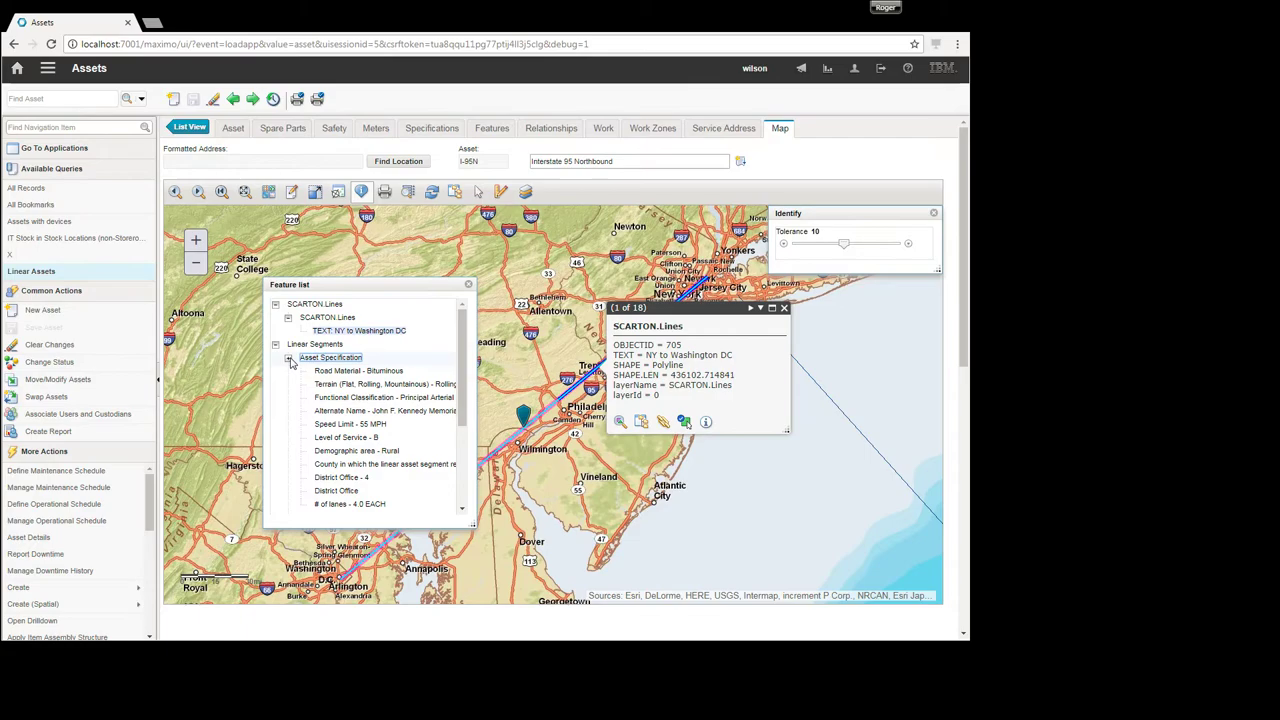
pyautogui.click(290, 357)
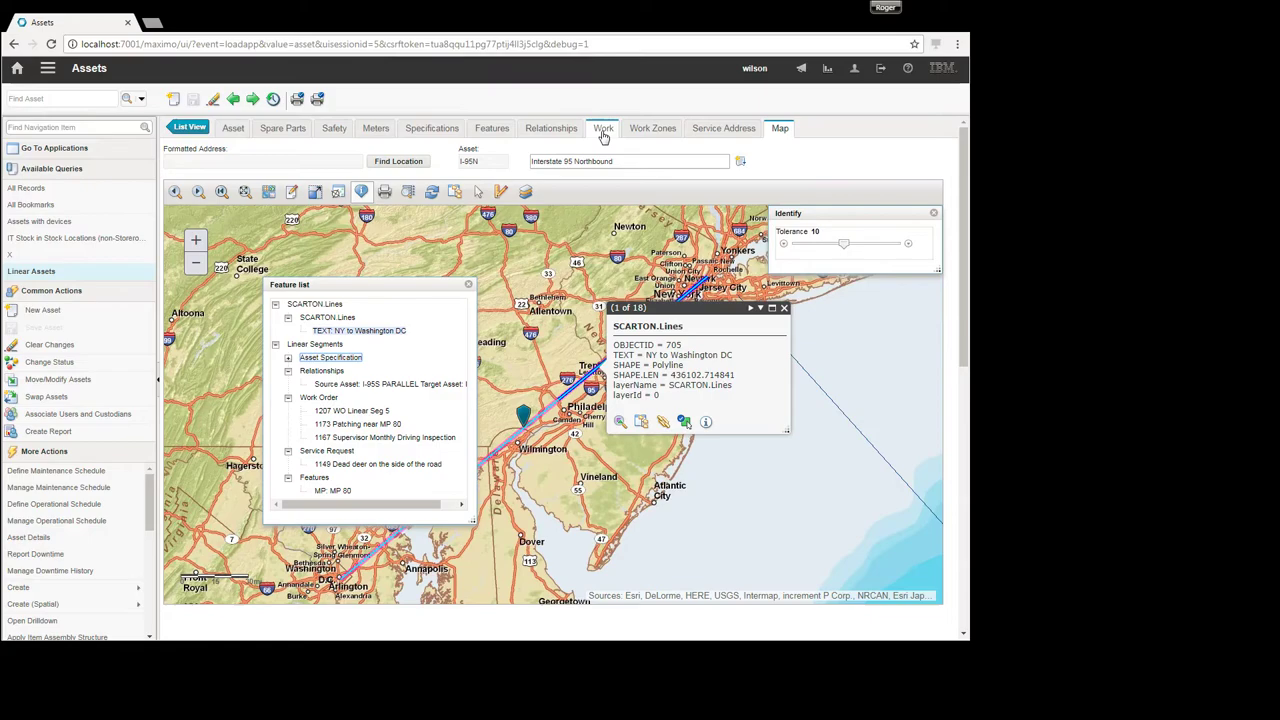
# - Check the last Work Orders page: 11 records ending at 1207, no 1231
pyautogui.click(603, 128)
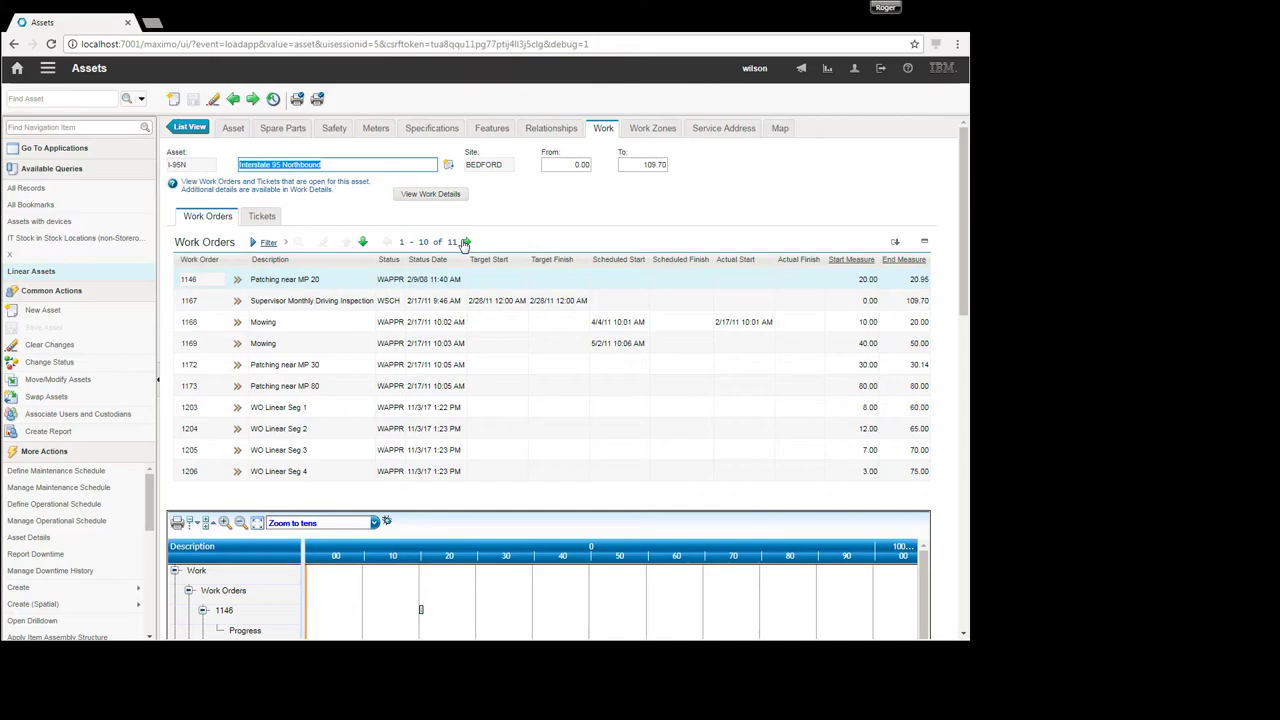
pyautogui.click(463, 242)
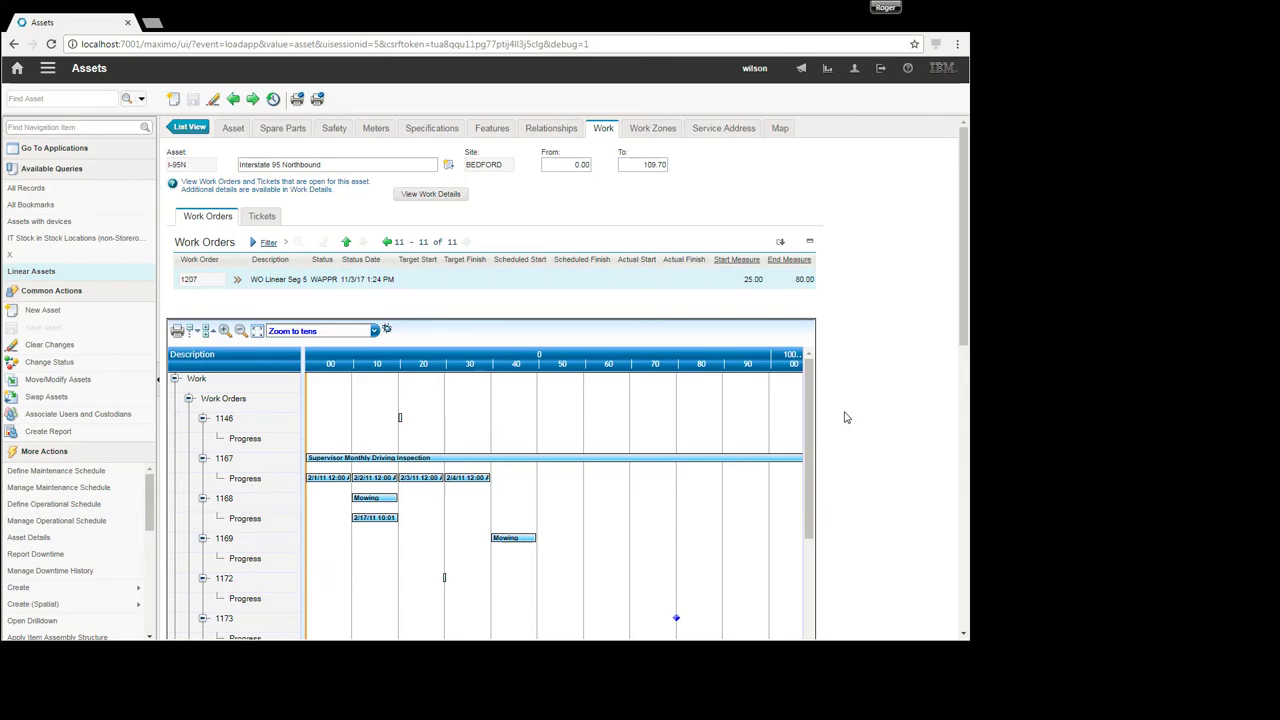
pyautogui.scroll(-3)
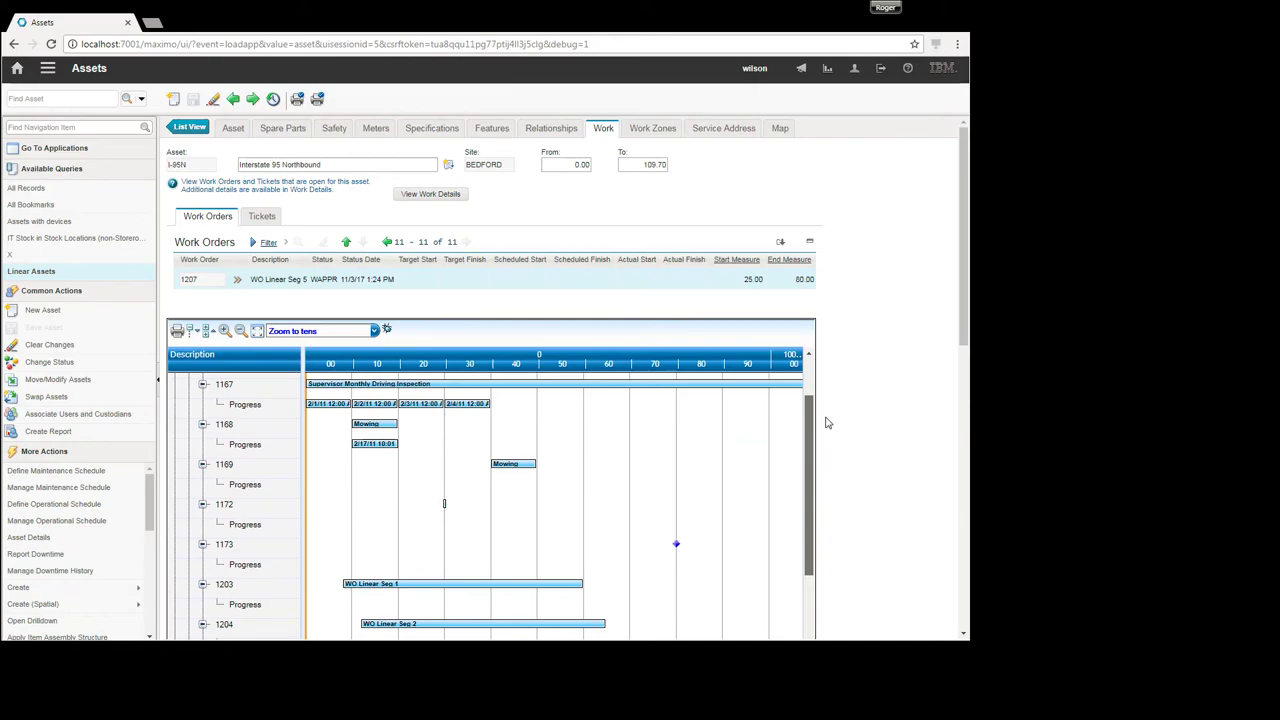
pyautogui.scroll(3)
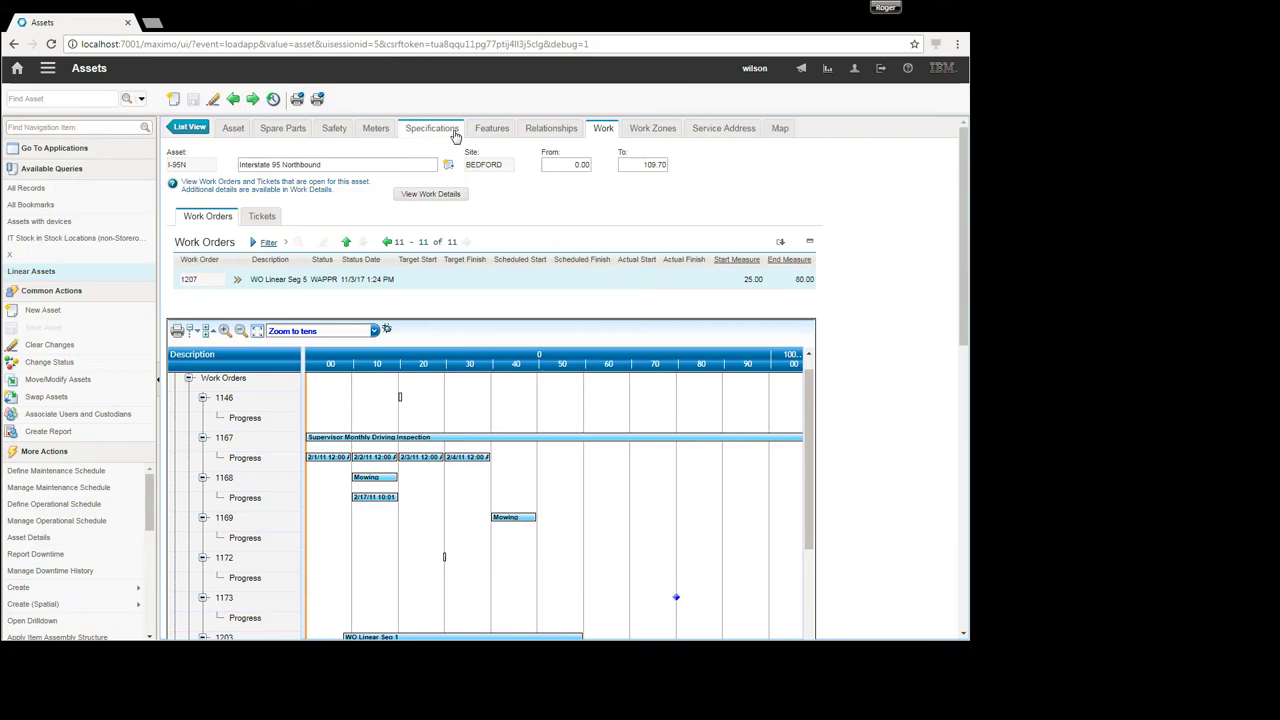
pyautogui.moveTo(595, 162)
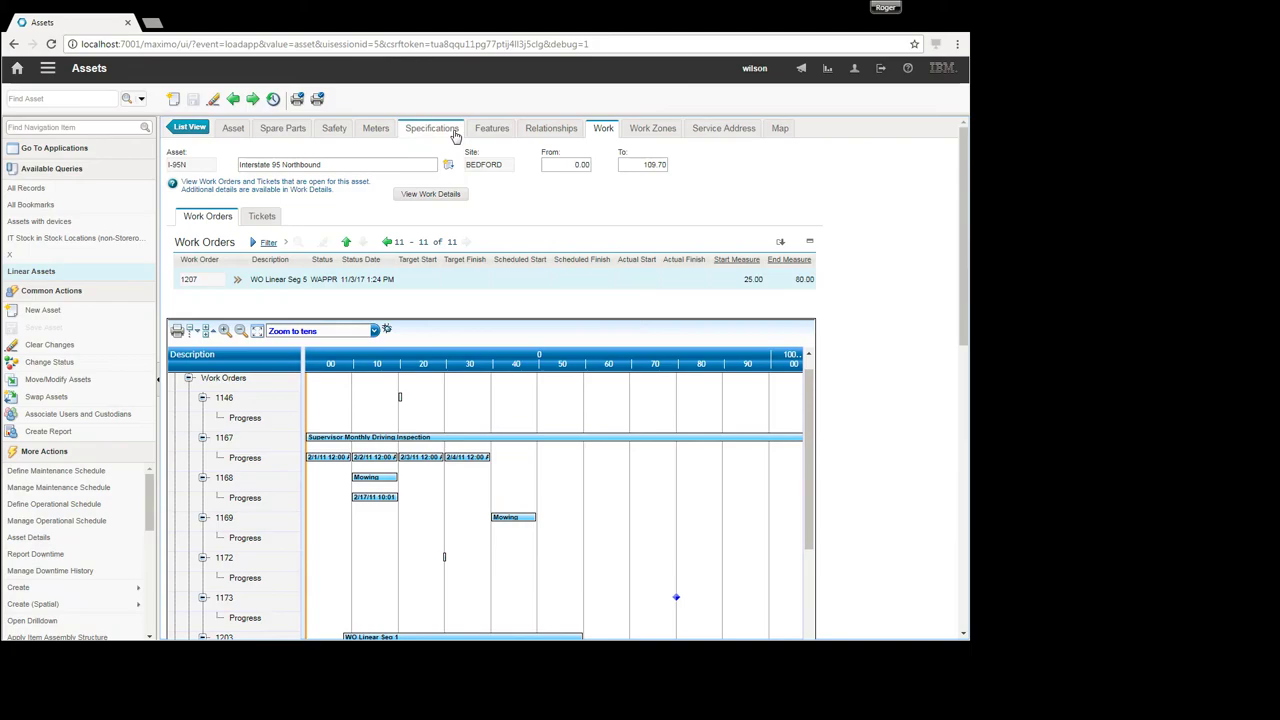